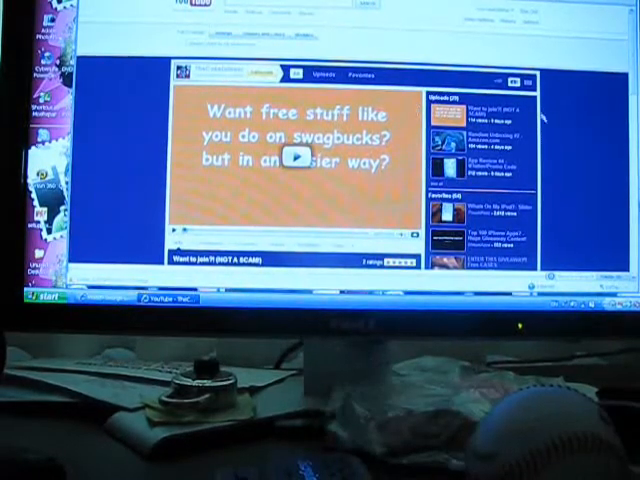
scroll(down, 3)
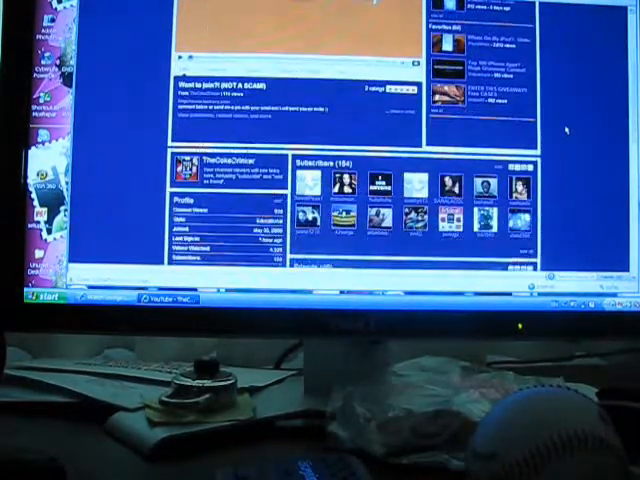